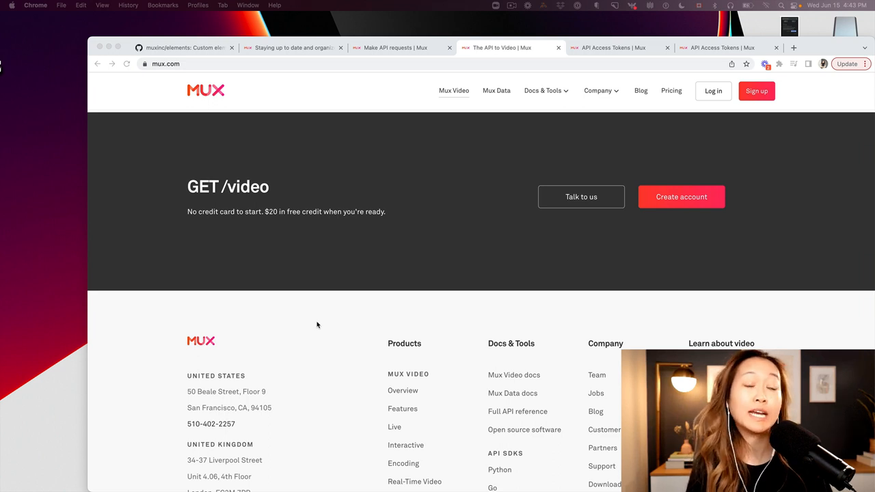
mouse_move(572, 291)
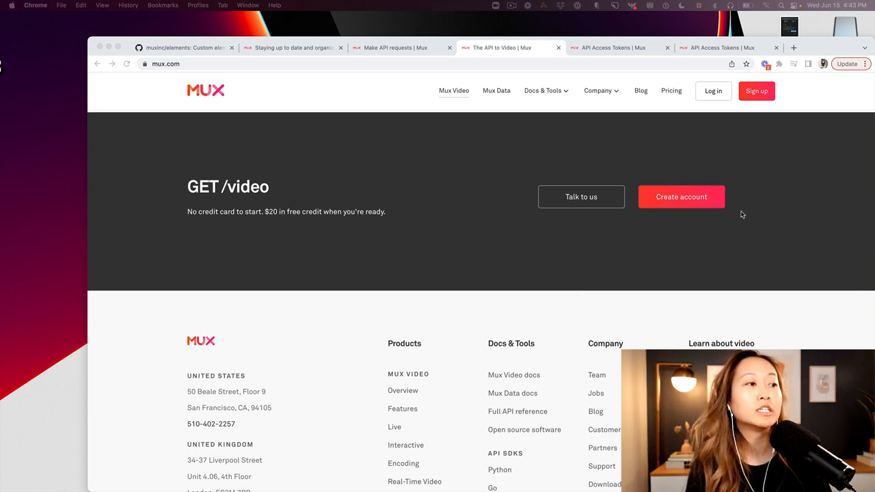
mouse_move(681, 197)
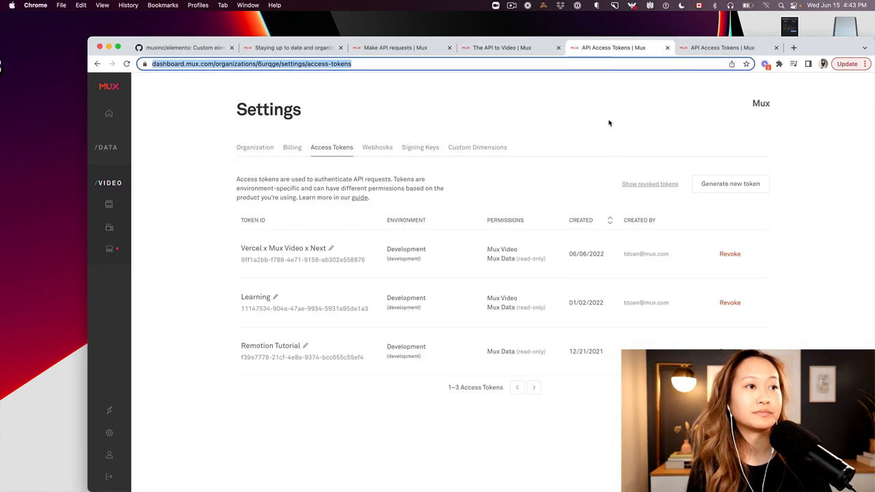
mouse_move(608, 156)
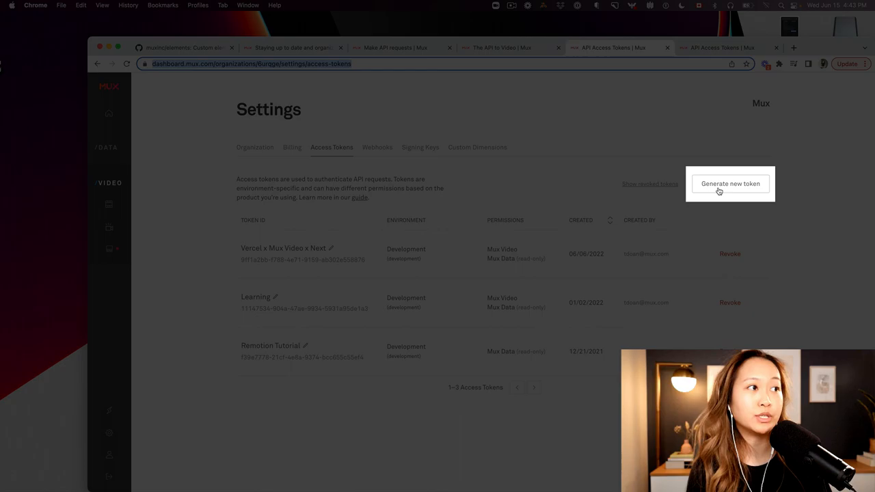
Step: Generate a Development token 'Postman Demo' with Mux Video write permission and reveal its secret key
left_click(731, 183)
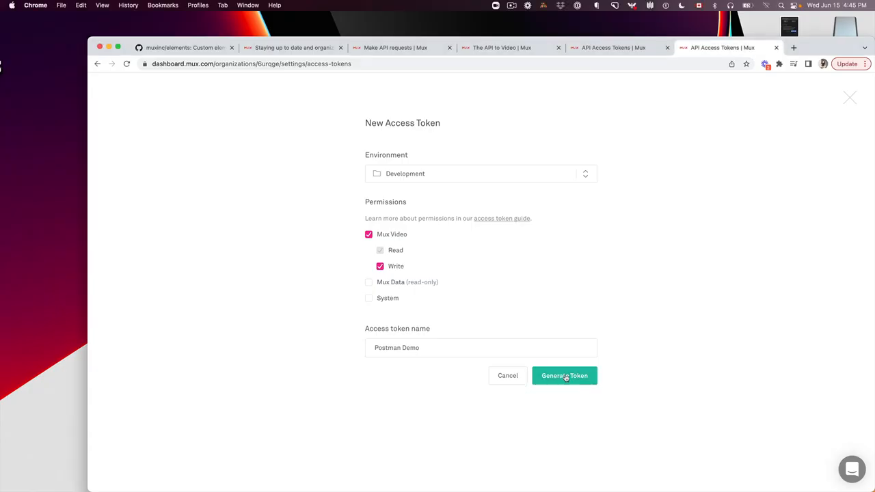
left_click(563, 374)
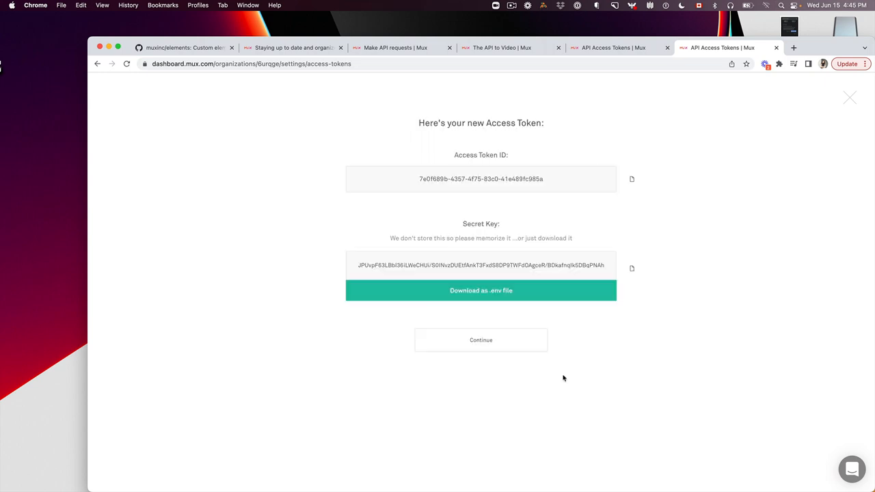
mouse_move(550, 180)
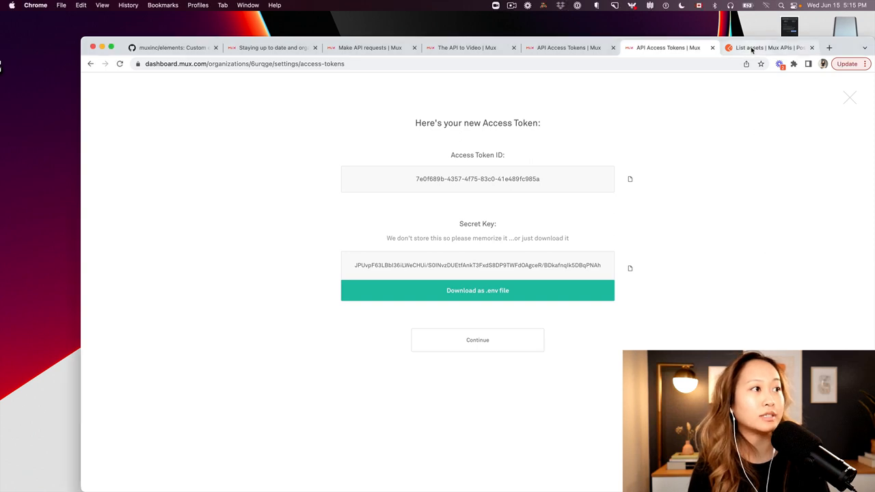
Step: Show the New Environment storing the token ID and secret as two secret variables
left_click(766, 47)
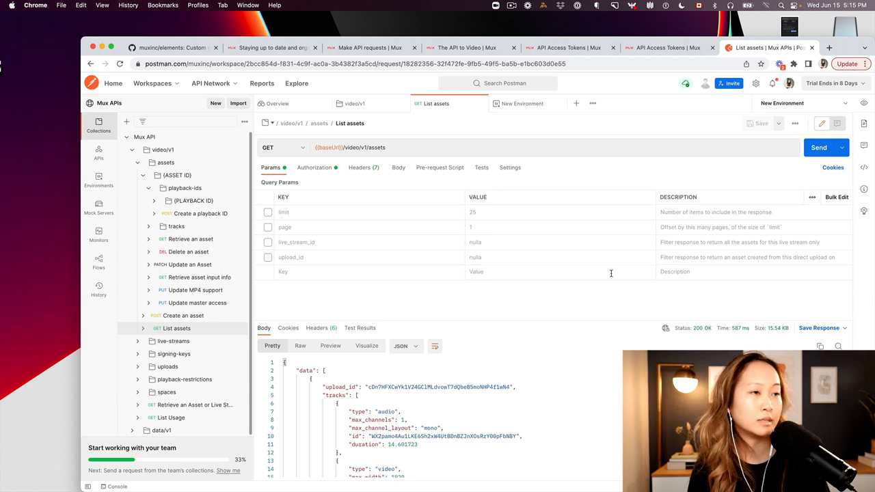
left_click(522, 104)
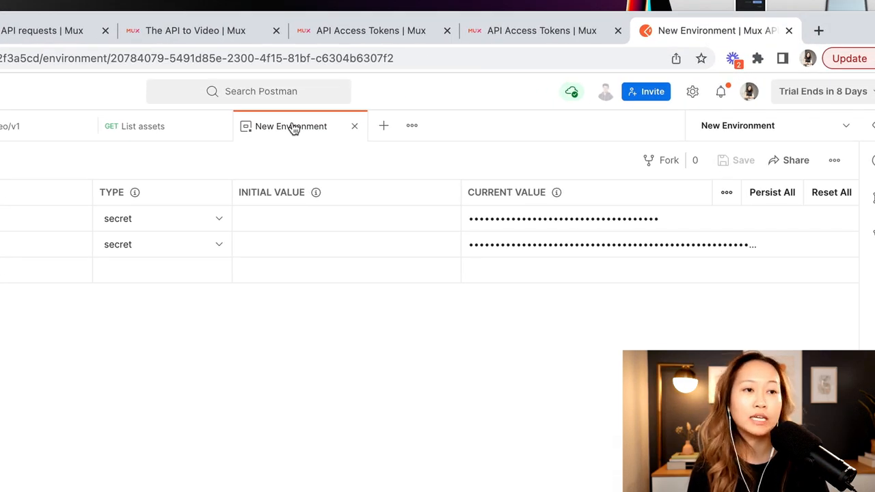
mouse_move(261, 424)
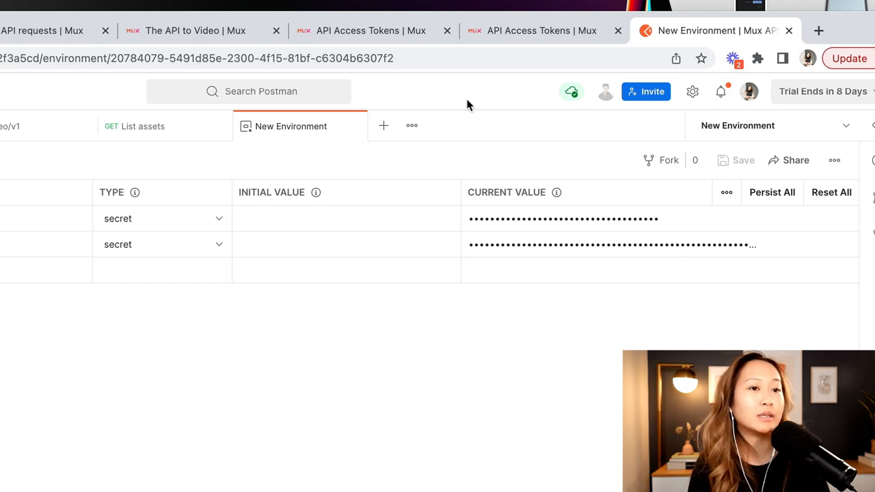
mouse_move(335, 339)
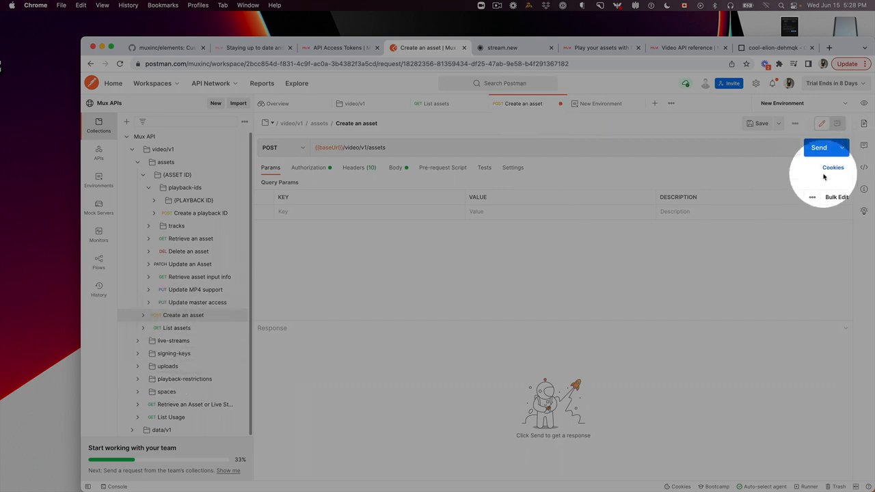
Step: Send the Create an asset request, returning a preparing asset with a public playback ID
left_click(818, 148)
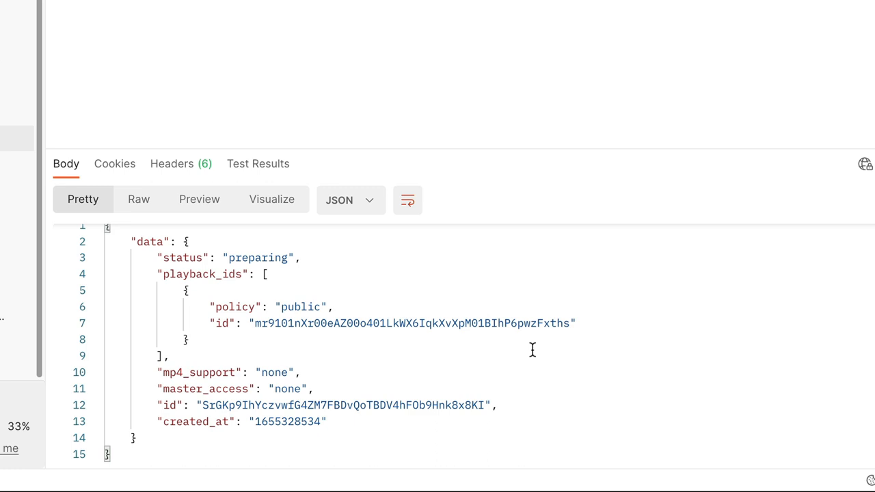
mouse_move(446, 348)
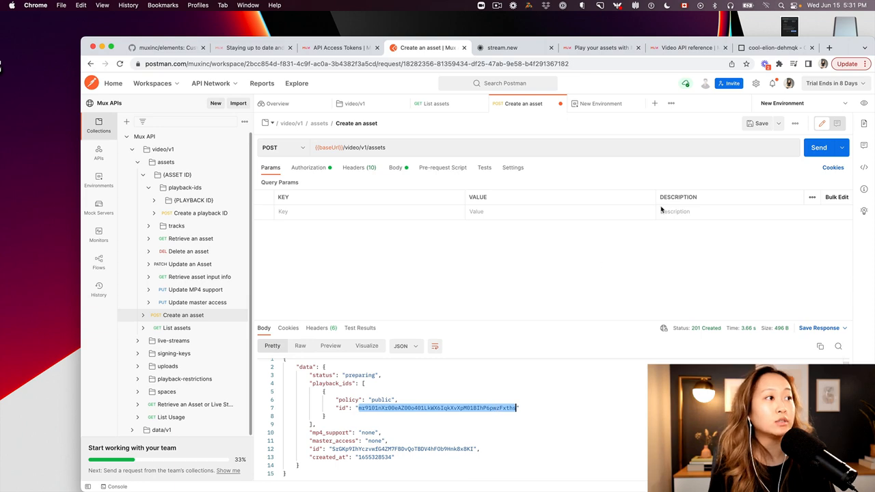
Step: Put the new playback ID into the mux-player in index.html and play it in the preview
left_click(773, 48)
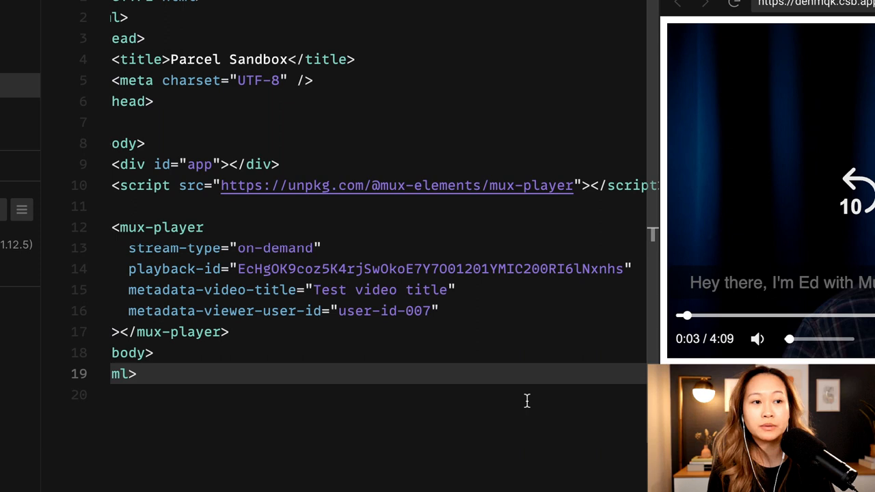
mouse_move(399, 368)
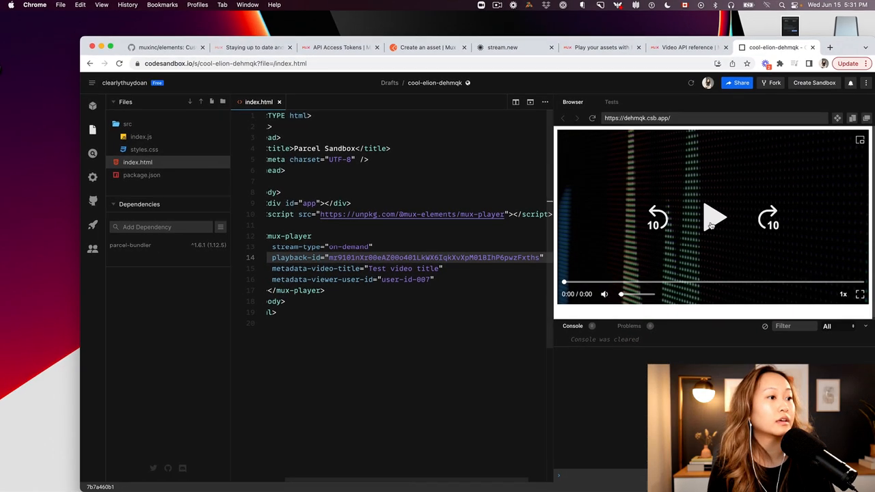
left_click(714, 218)
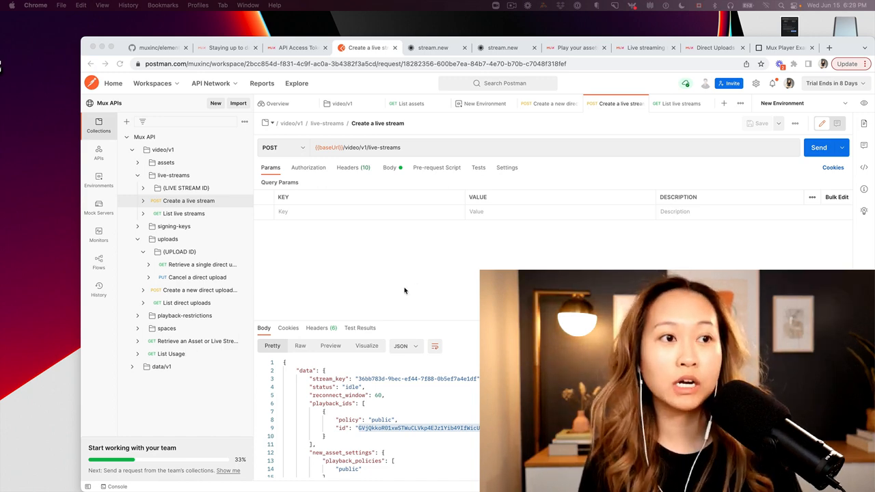
mouse_move(397, 296)
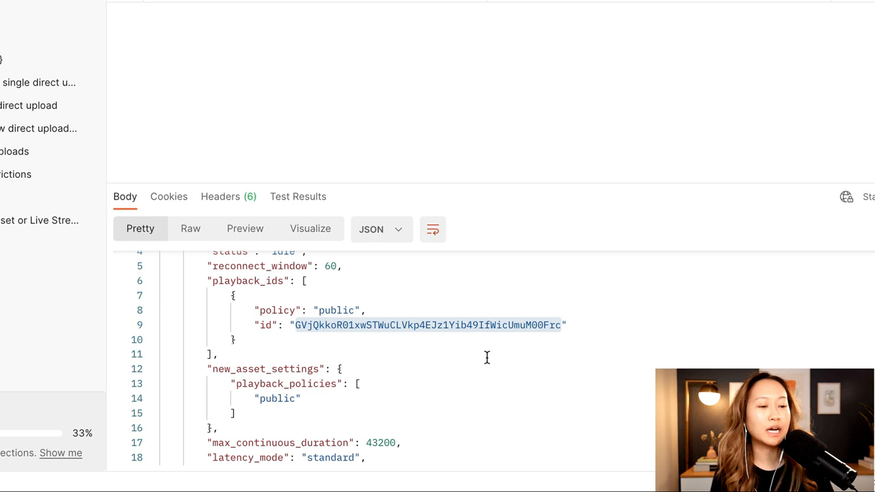
Step: Review the idle live-stream response: stream key, public playback ID, standard latency, 43200-second max duration
scroll("up", 3)
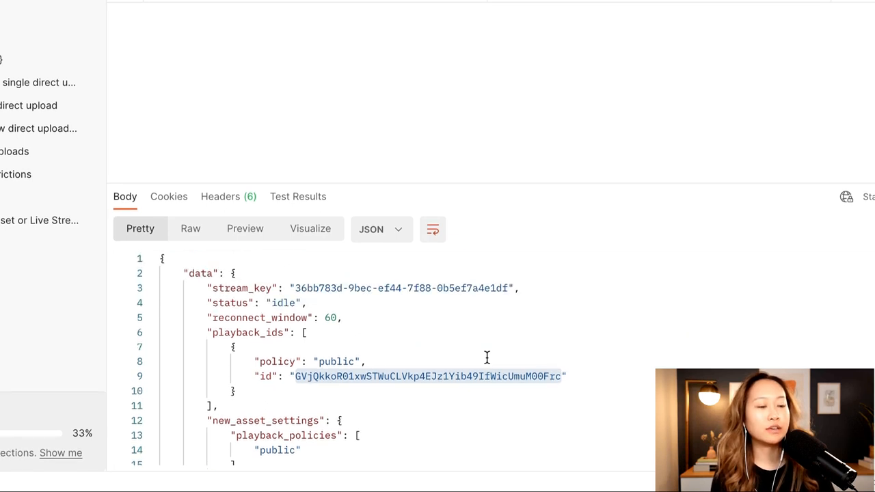
scroll("down", 3)
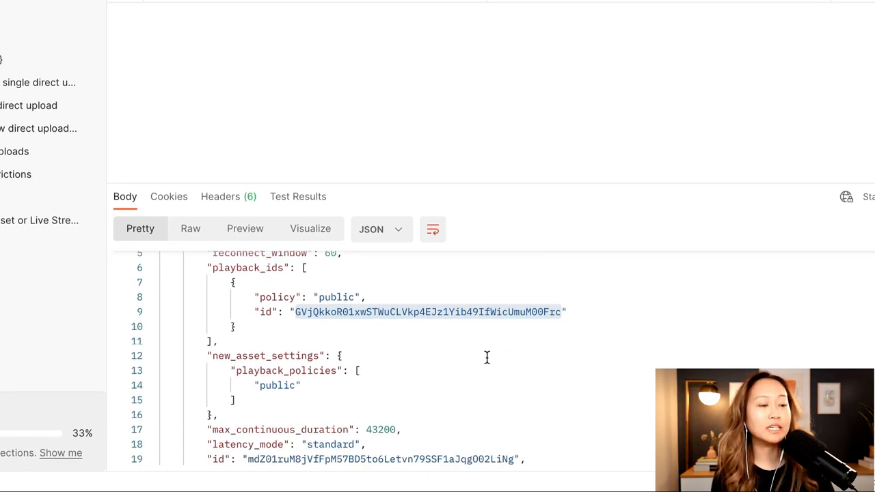
scroll("up", 3)
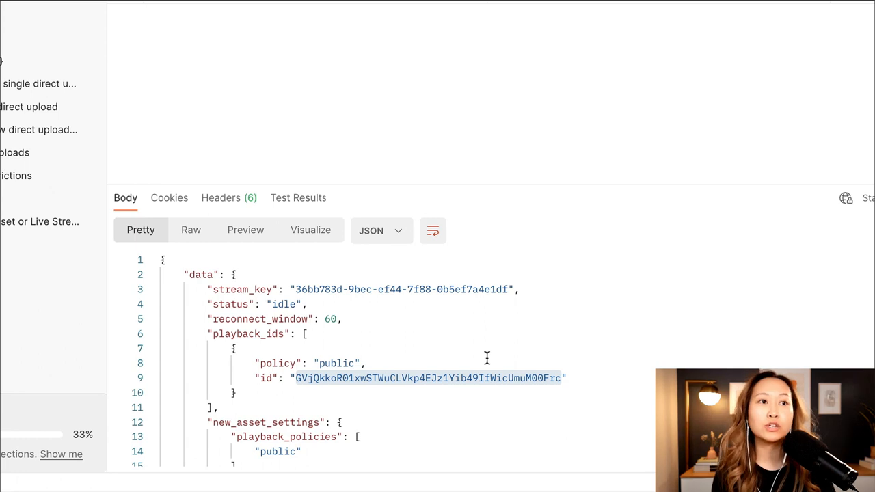